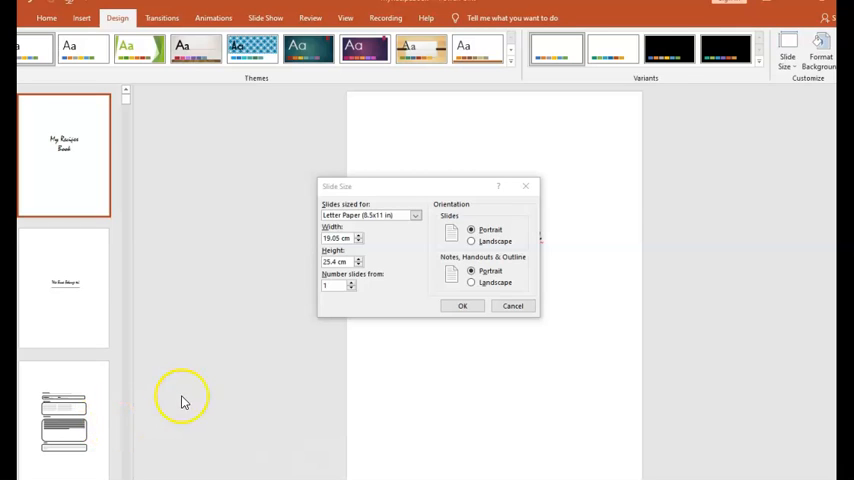
mouse_move(125, 185)
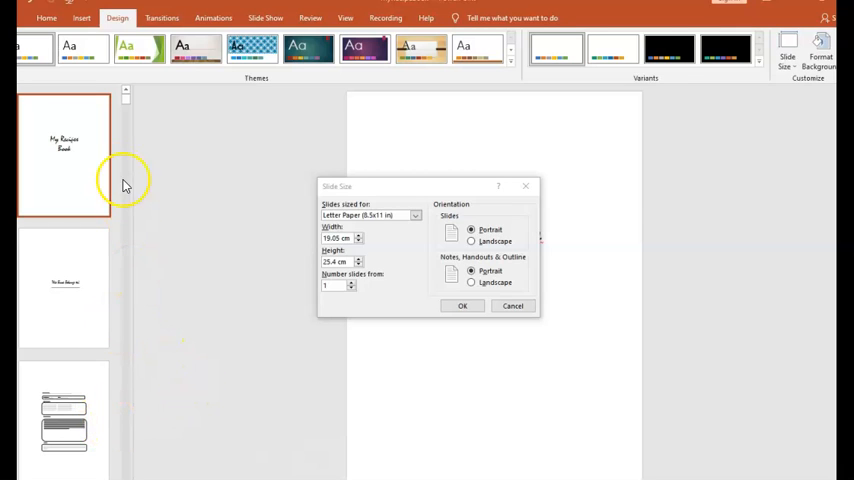
mouse_move(88, 158)
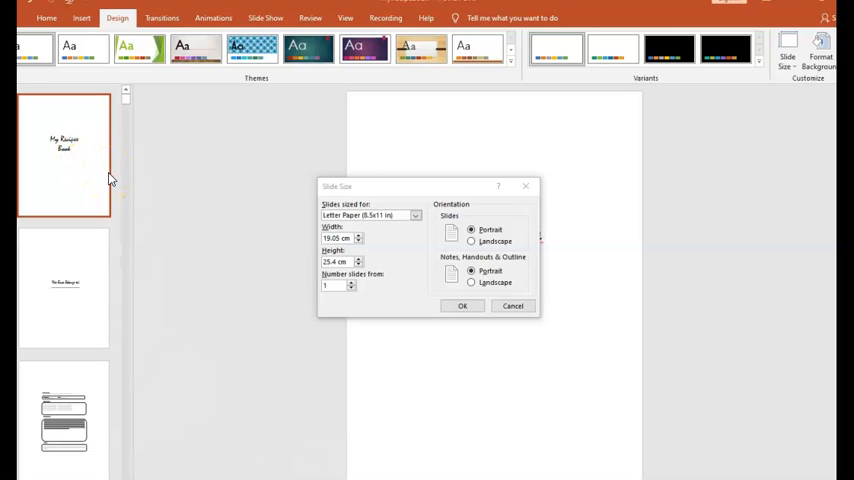
mouse_move(140, 434)
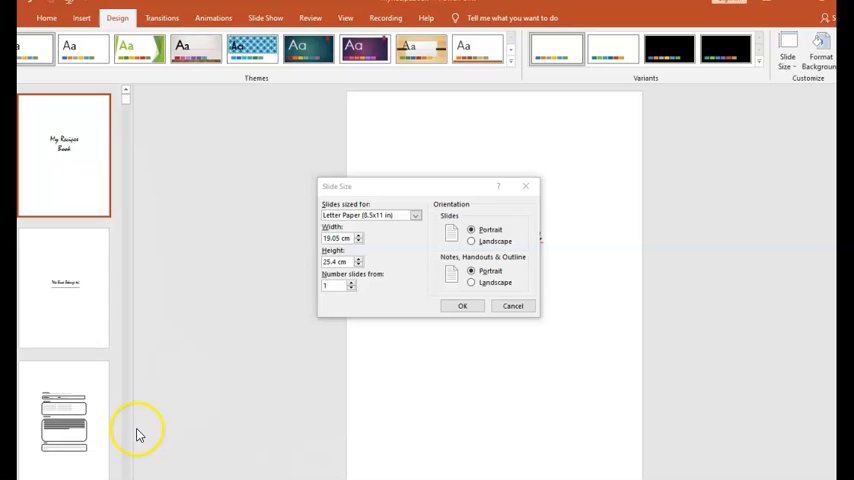
mouse_move(137, 433)
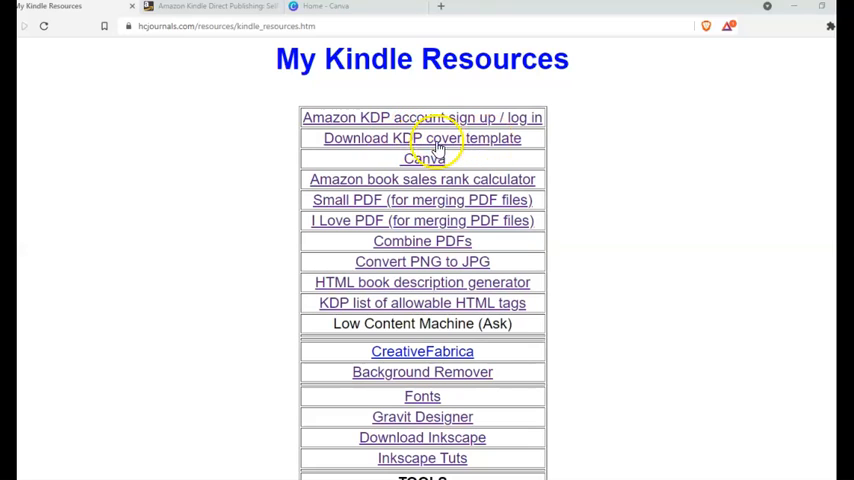
mouse_move(410, 145)
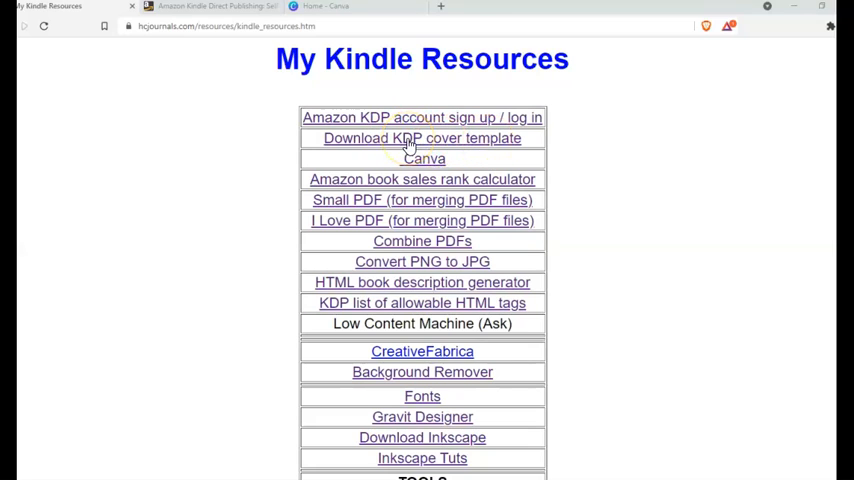
Step: Request a KDP paperback cover template with 8.5 x 11 in trim size and page count 125
click(421, 138)
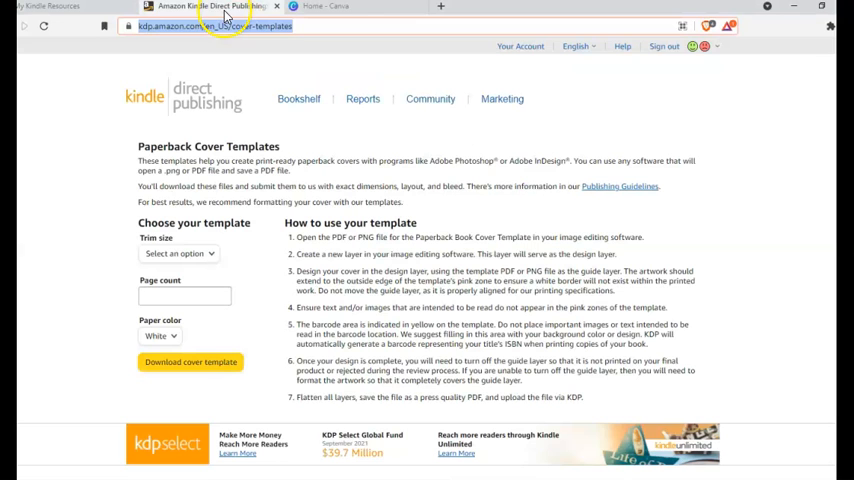
mouse_move(253, 240)
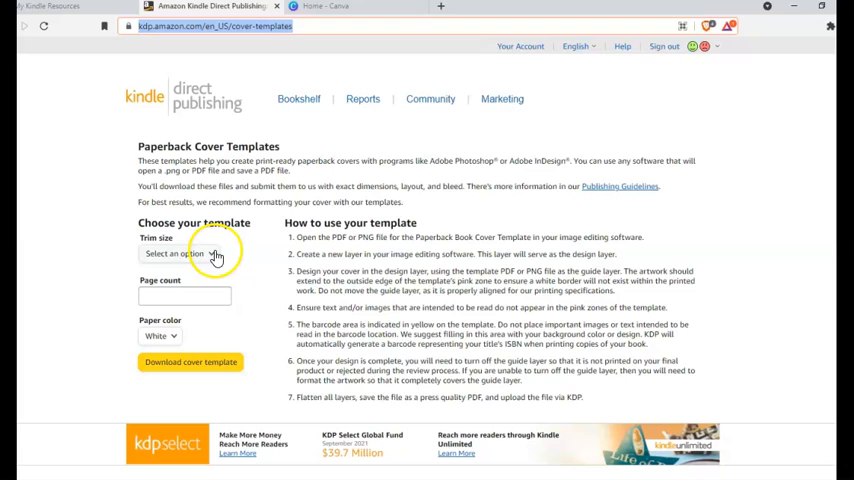
click(184, 253)
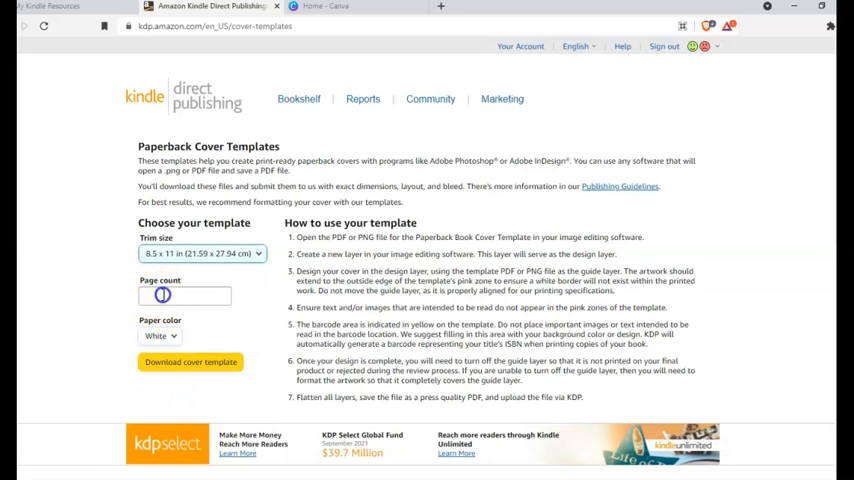
click(184, 295)
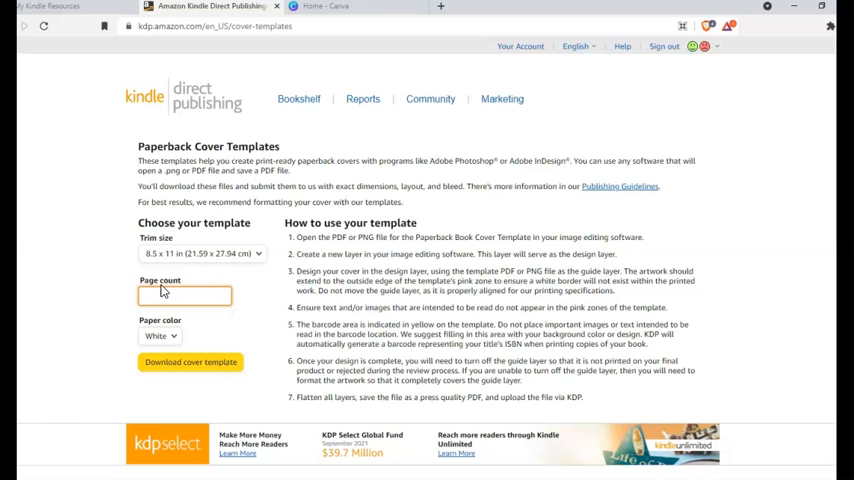
text(125)
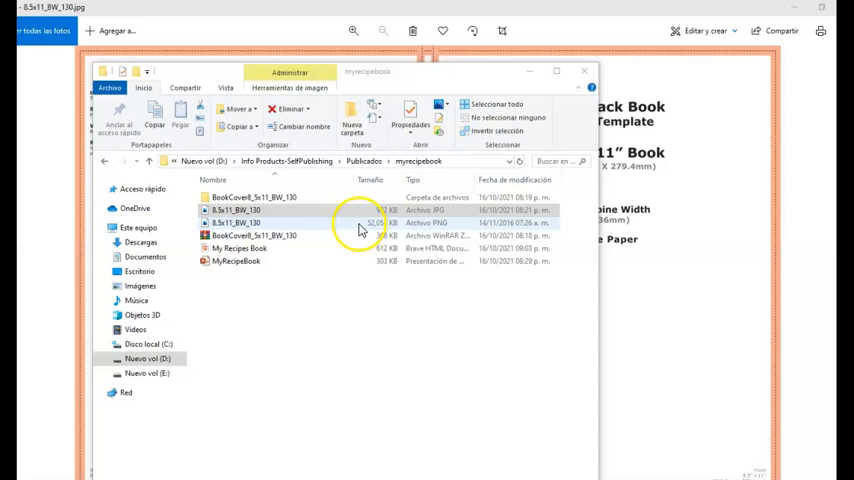
mouse_move(253, 228)
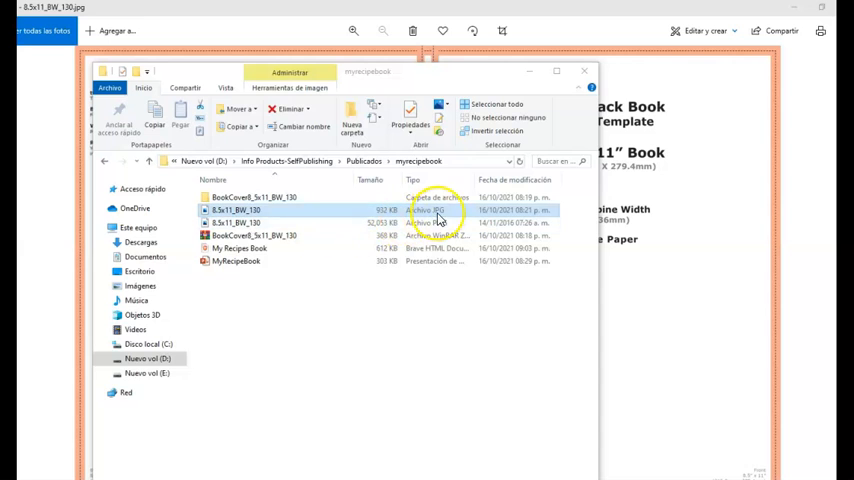
mouse_move(395, 219)
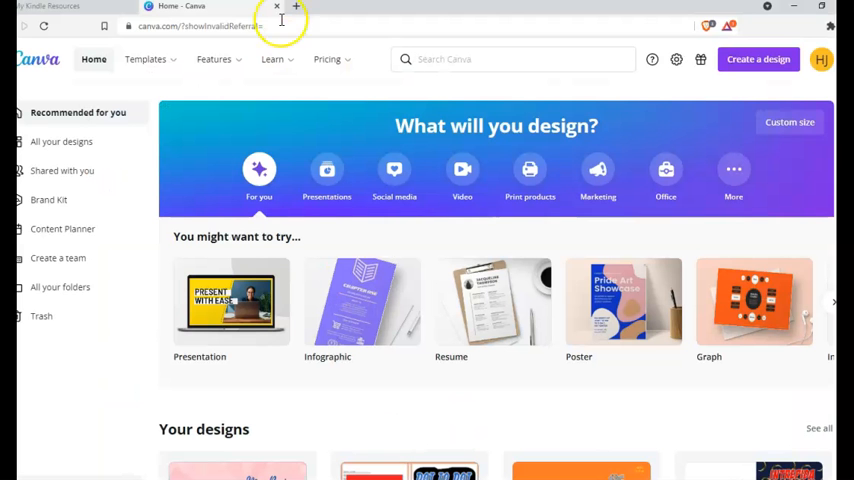
Step: Switch back to the My Kindle Resources browser tab
click(50, 6)
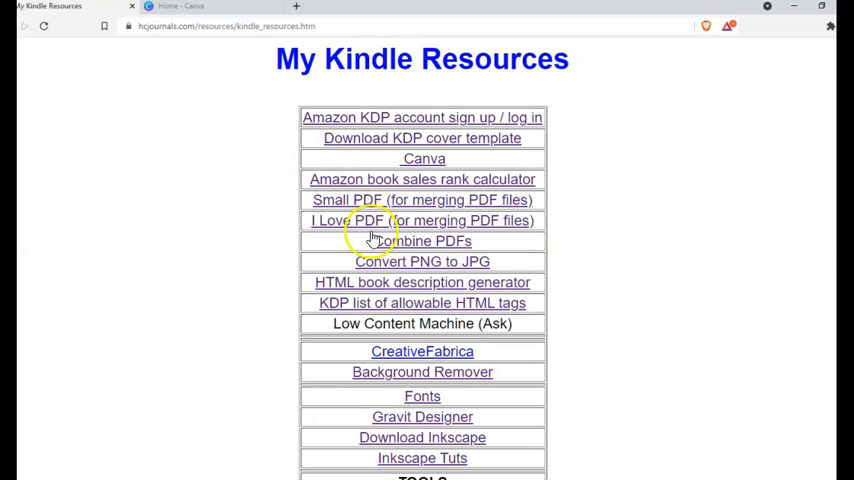
mouse_move(378, 308)
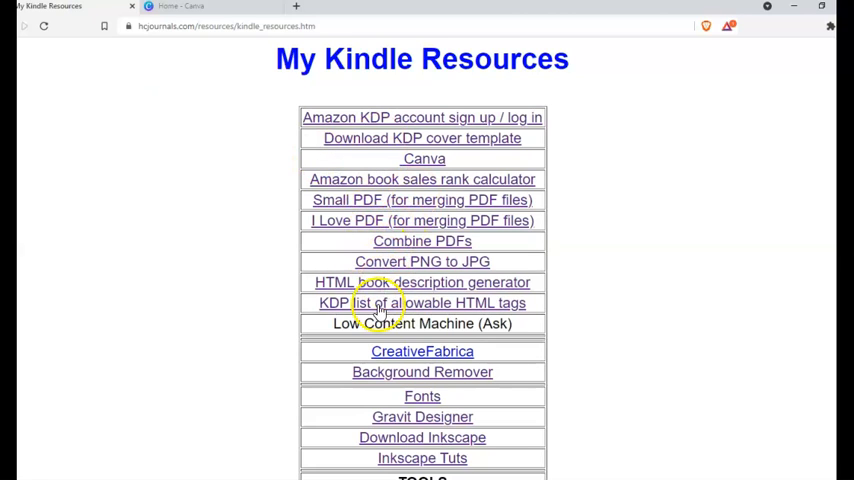
mouse_move(375, 267)
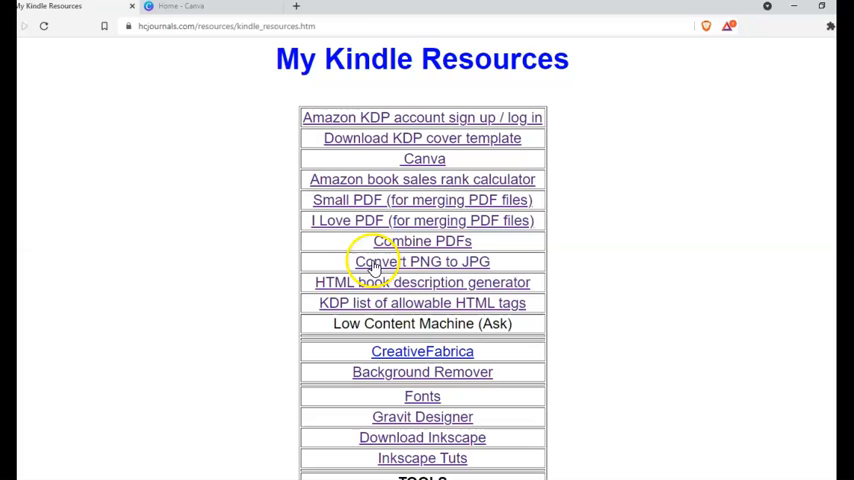
mouse_move(478, 265)
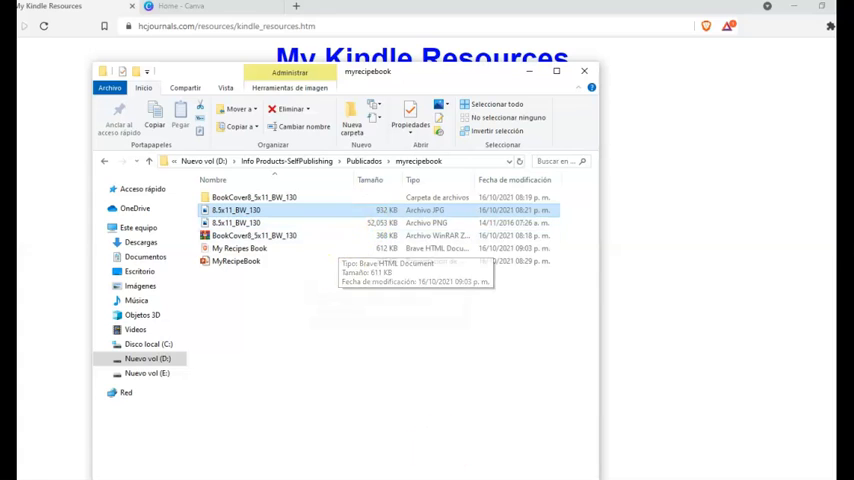
Step: Open 8.5x11_BW_130.jpg in Photos to read the 0.29 in spine width
double_click(237, 210)
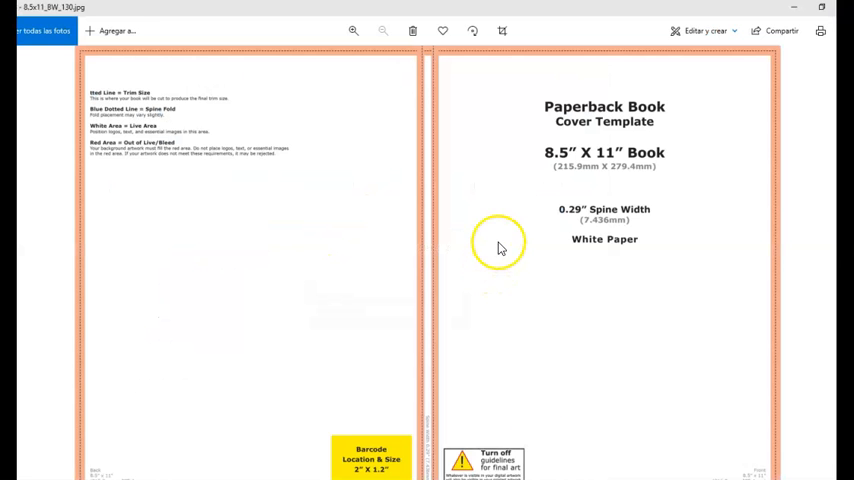
mouse_move(575, 223)
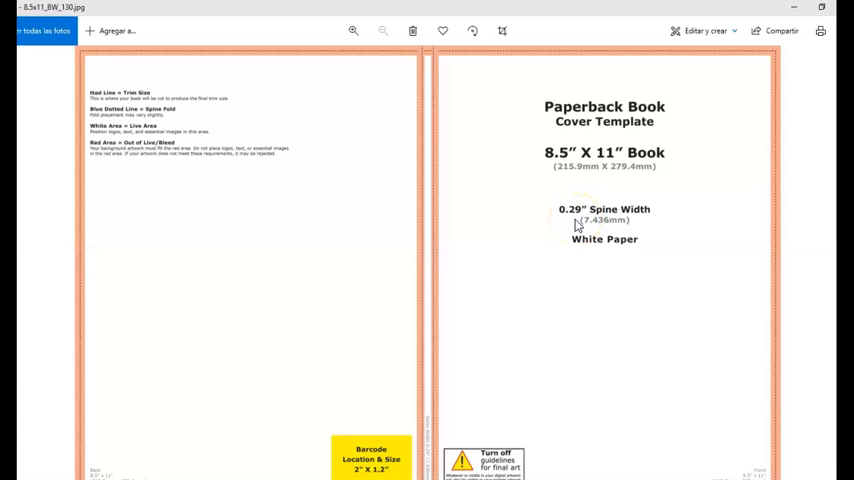
mouse_move(535, 188)
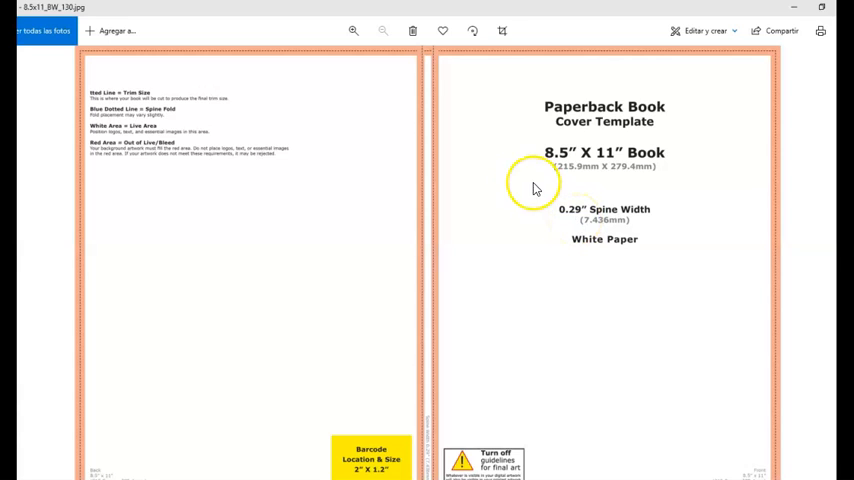
mouse_move(585, 230)
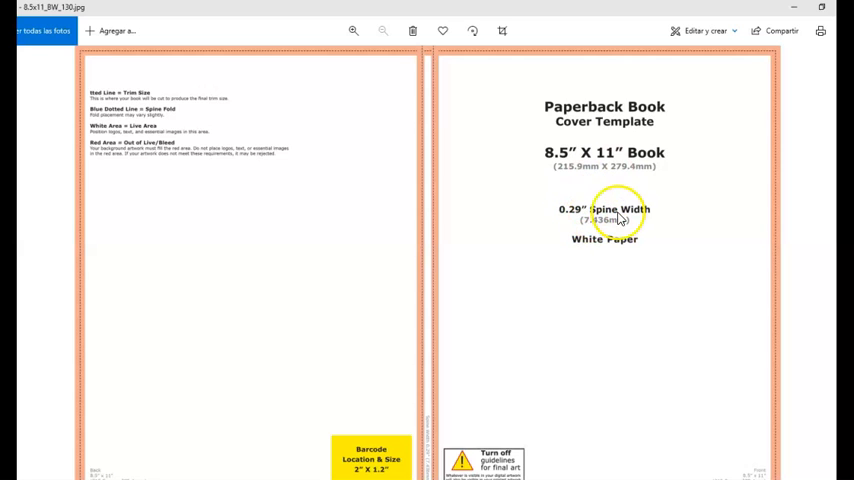
mouse_move(670, 150)
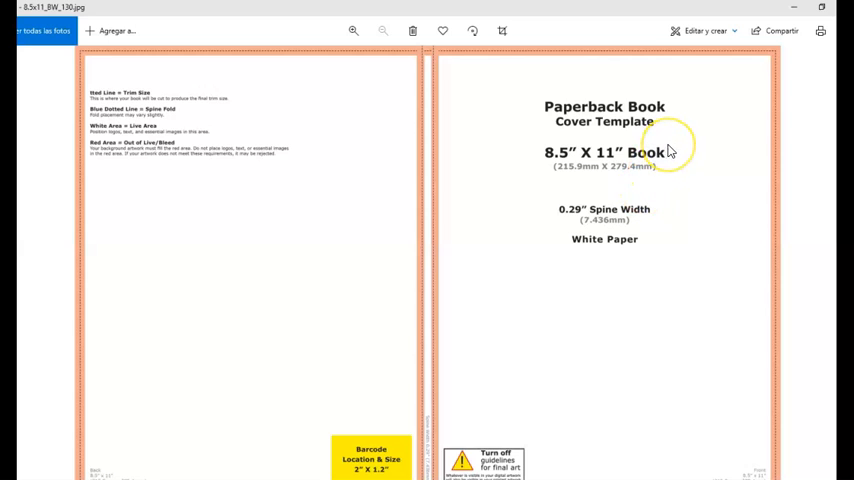
mouse_move(767, 85)
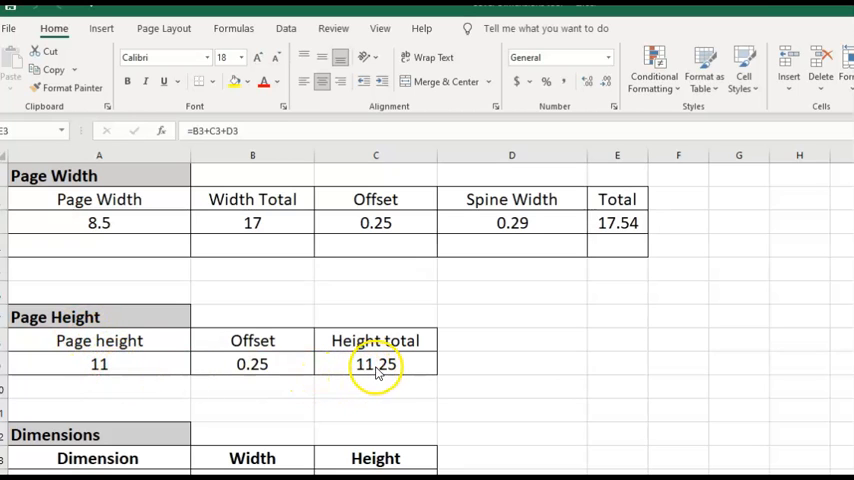
mouse_move(570, 222)
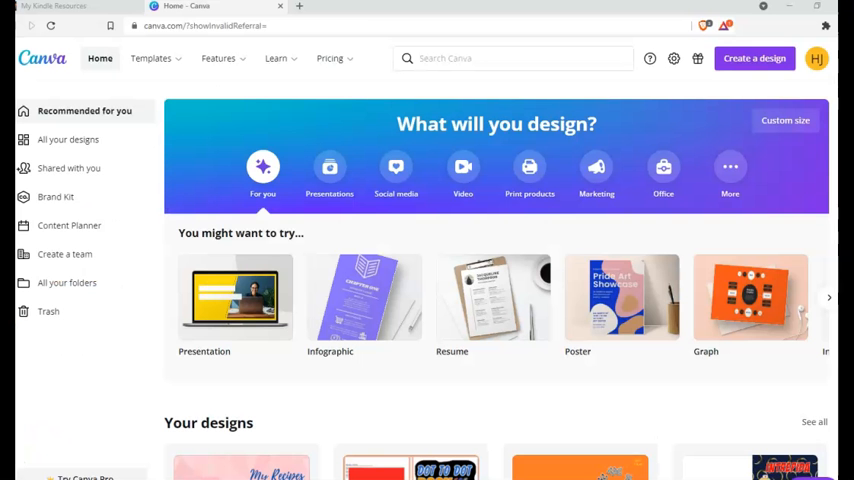
mouse_move(60, 450)
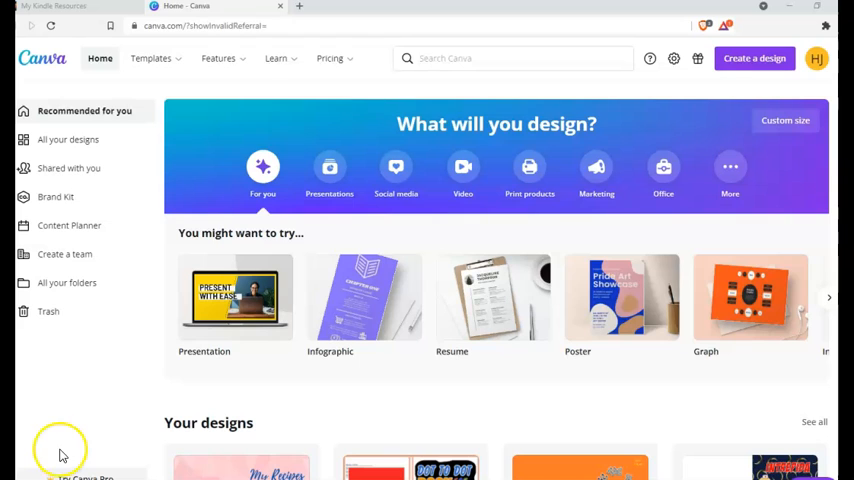
mouse_move(712, 103)
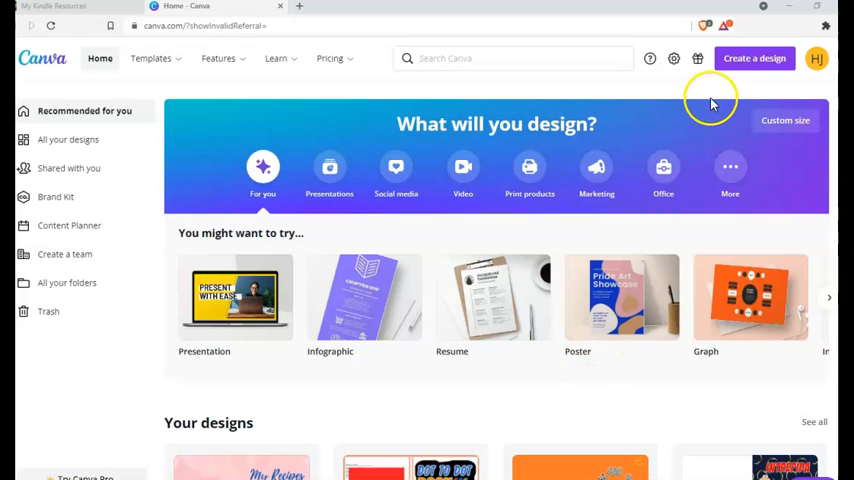
mouse_move(763, 92)
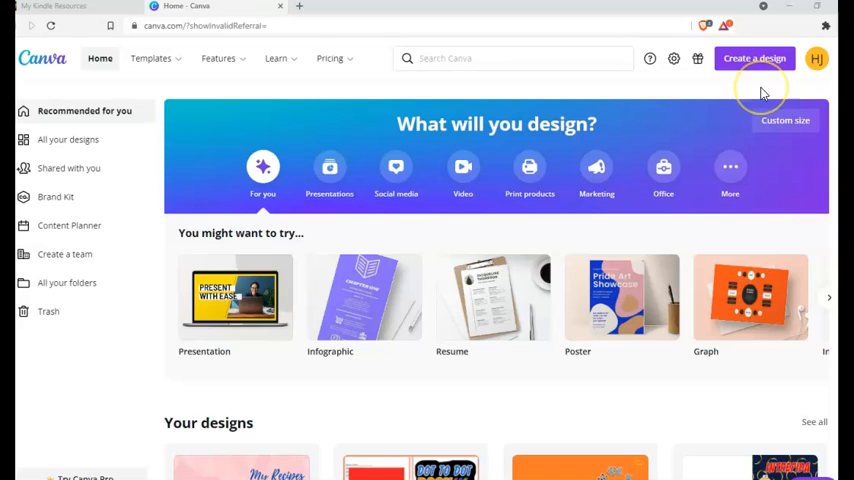
mouse_move(762, 92)
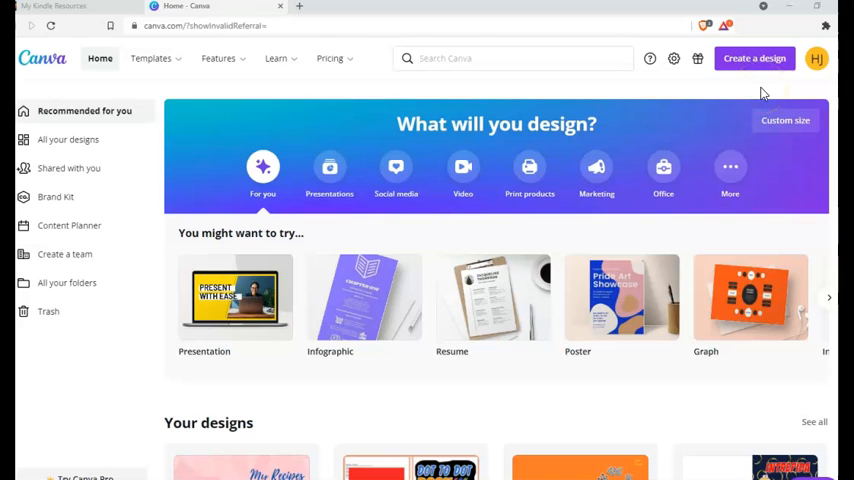
mouse_move(757, 58)
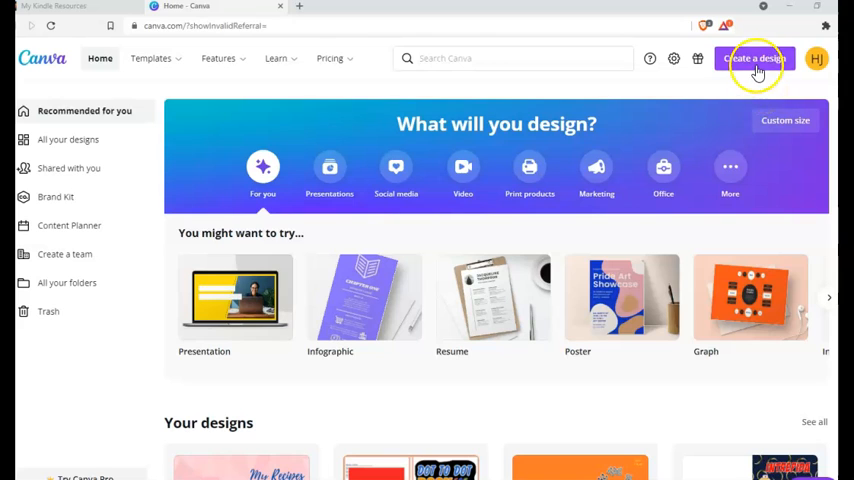
mouse_move(775, 148)
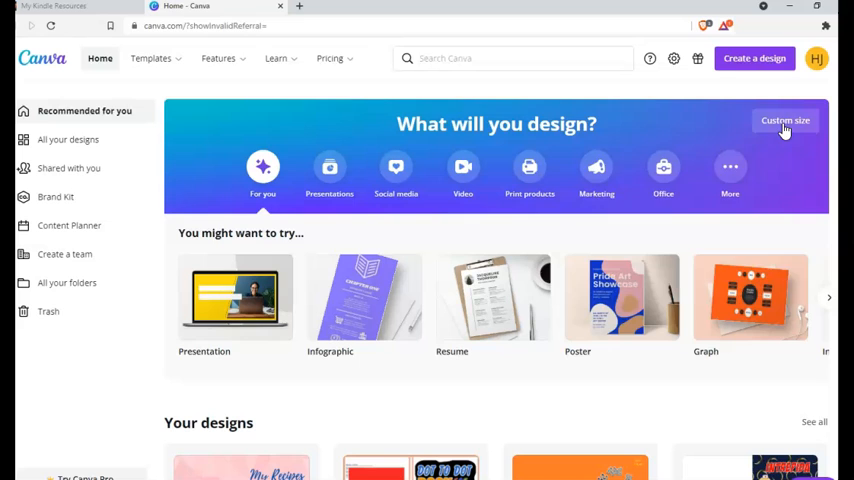
Step: Create a custom-size blank design of 17.54 x 11.25 inches
click(785, 120)
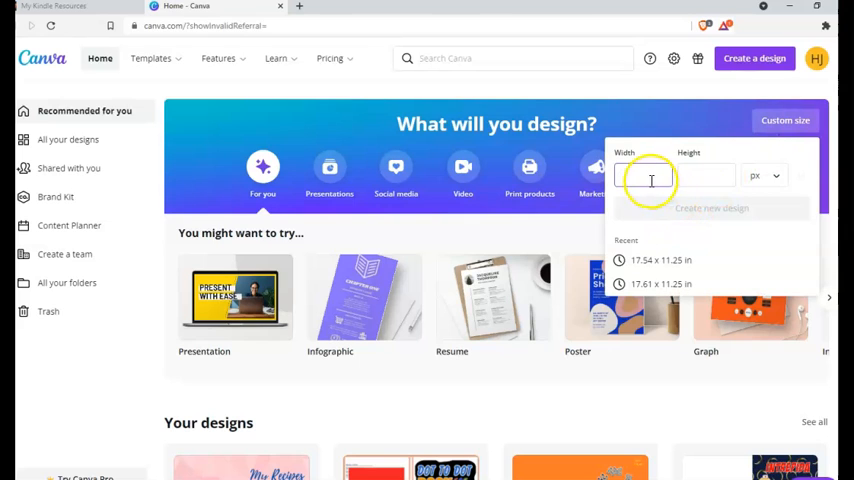
click(765, 175)
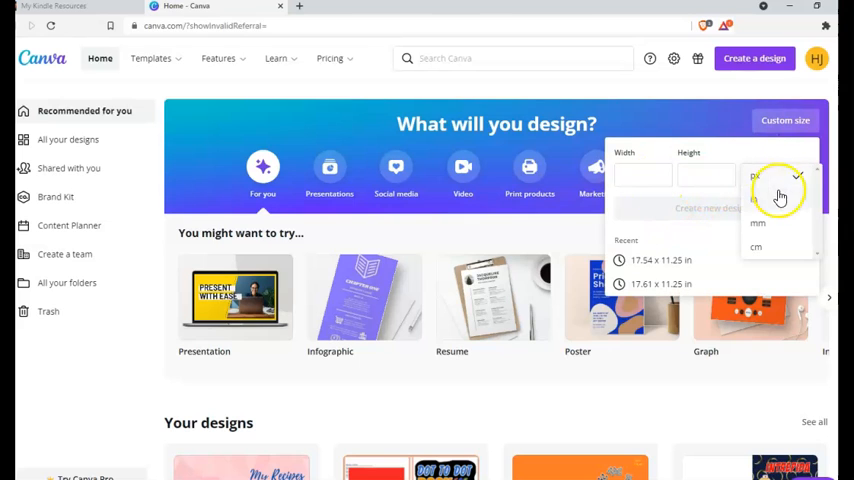
click(780, 195)
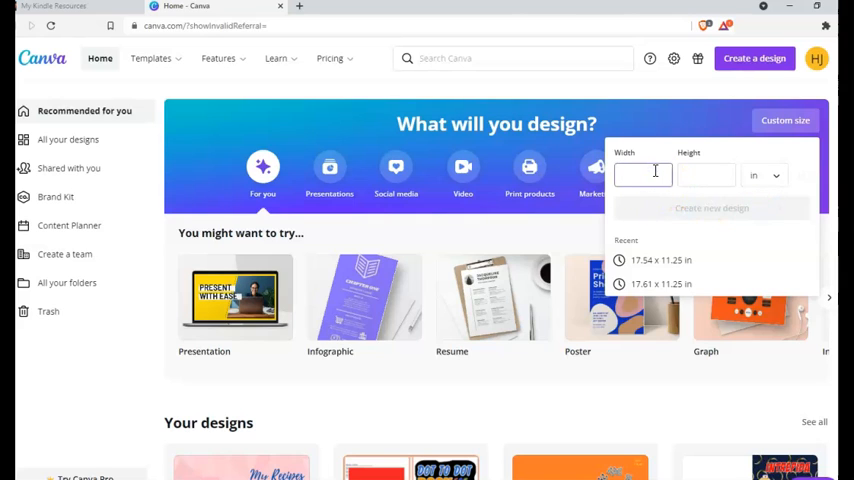
text(17.54)
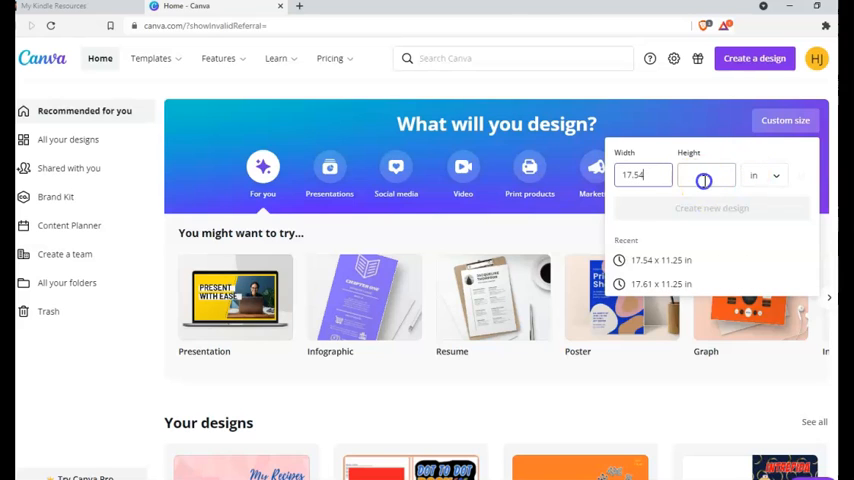
click(706, 175)
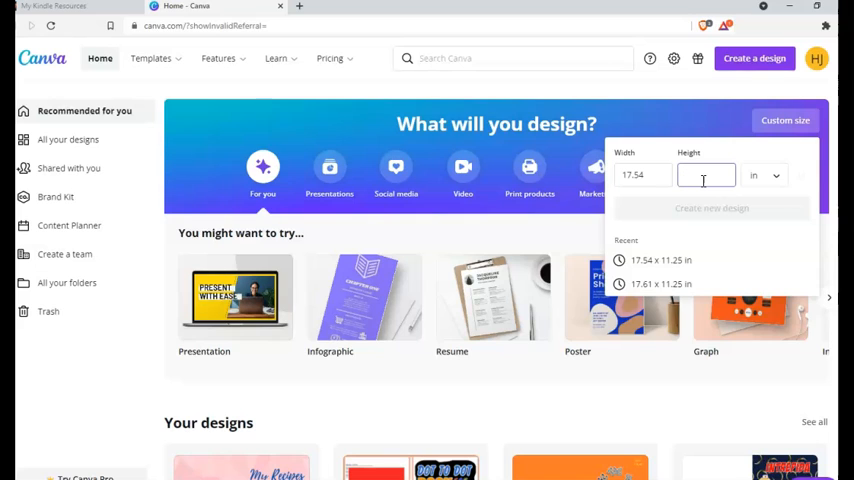
text(11.25)
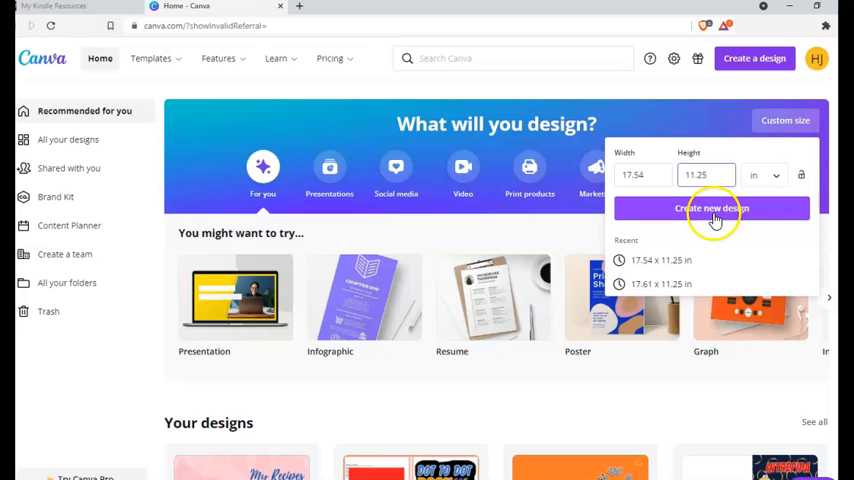
click(711, 209)
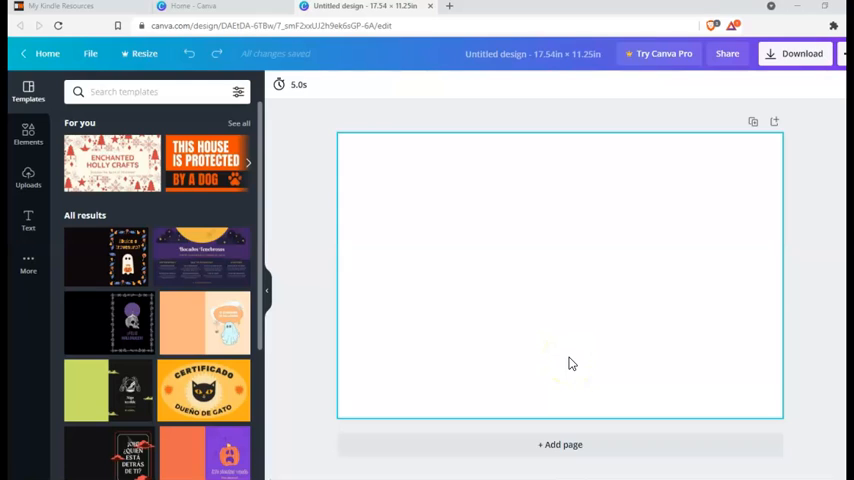
mouse_move(588, 273)
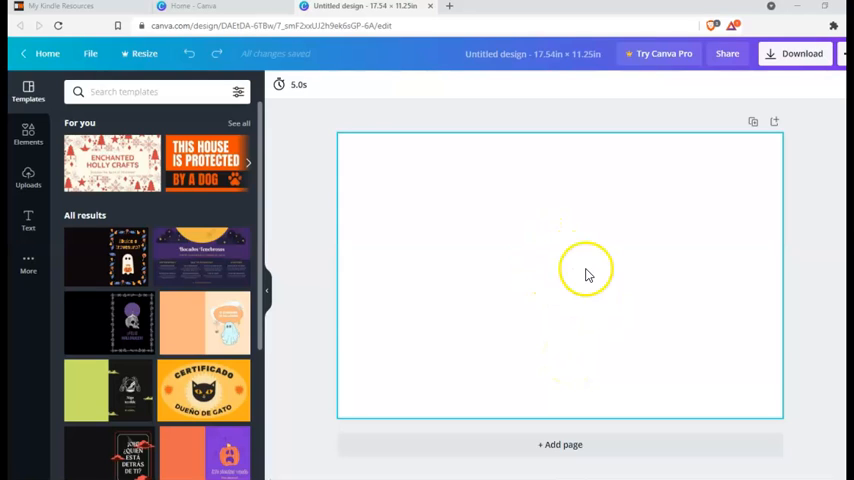
mouse_move(558, 242)
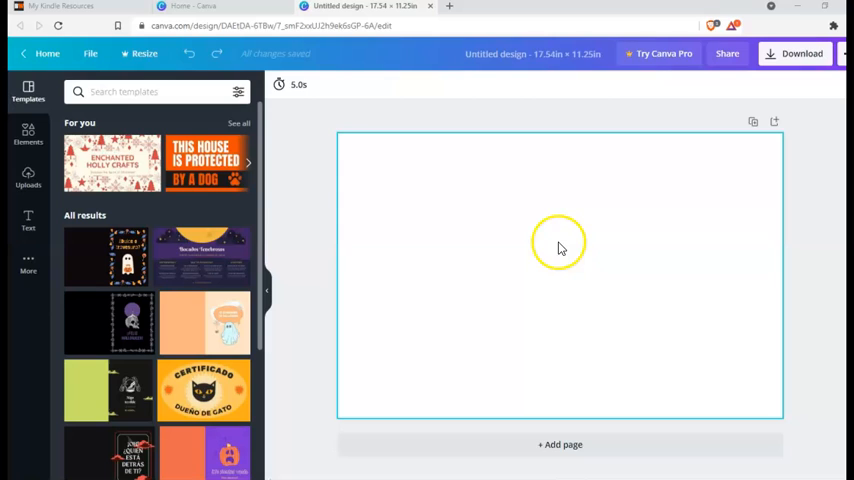
mouse_move(357, 260)
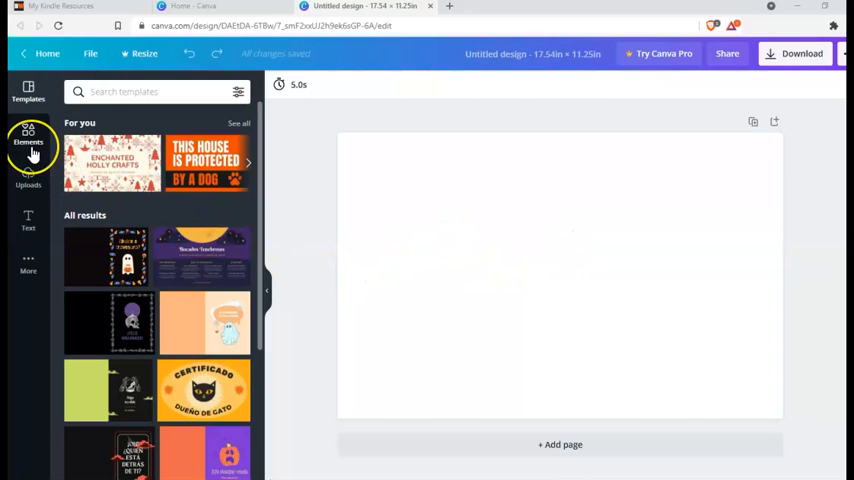
Step: Add the pink low-poly image from Recently used elements as the page background
click(406, 212)
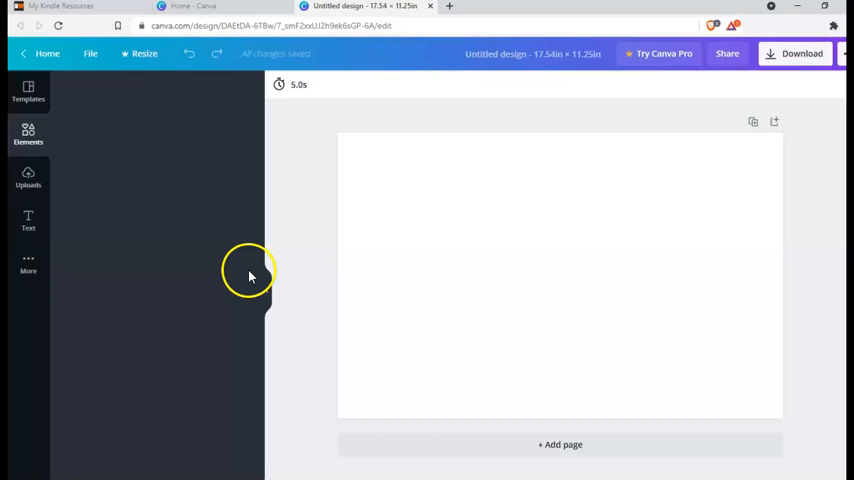
click(28, 134)
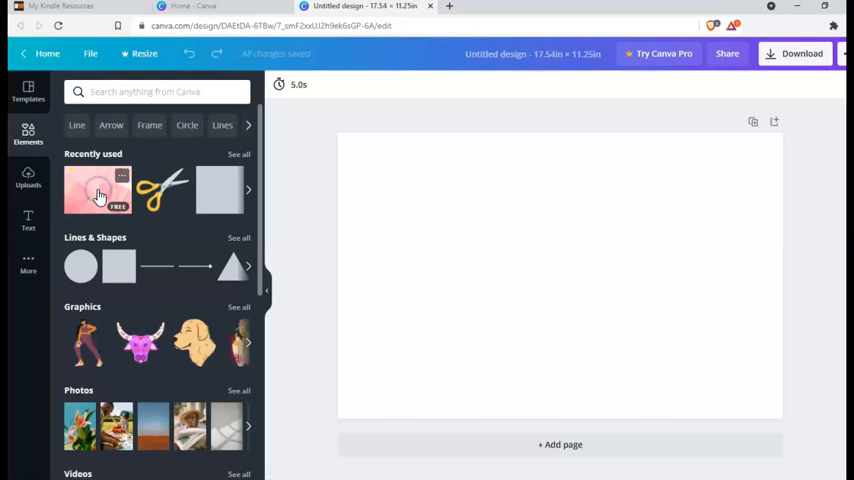
click(97, 190)
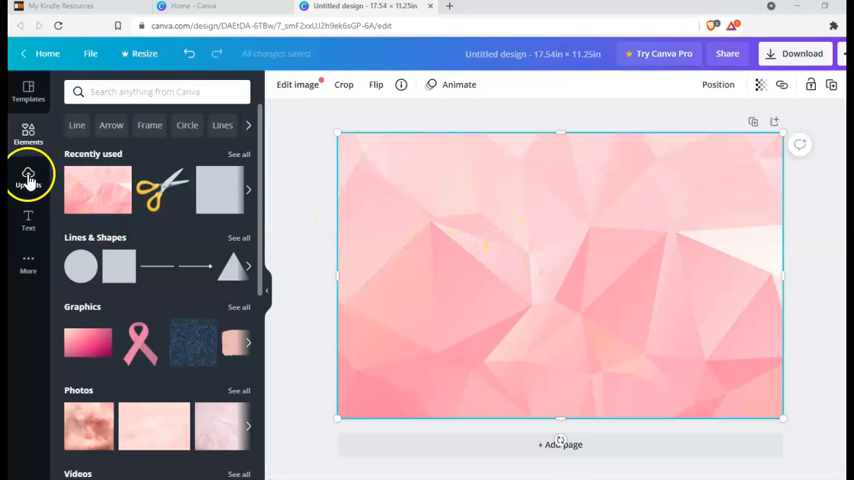
Step: Place the uploaded paperback cover template image over the background and select it for resizing
click(28, 178)
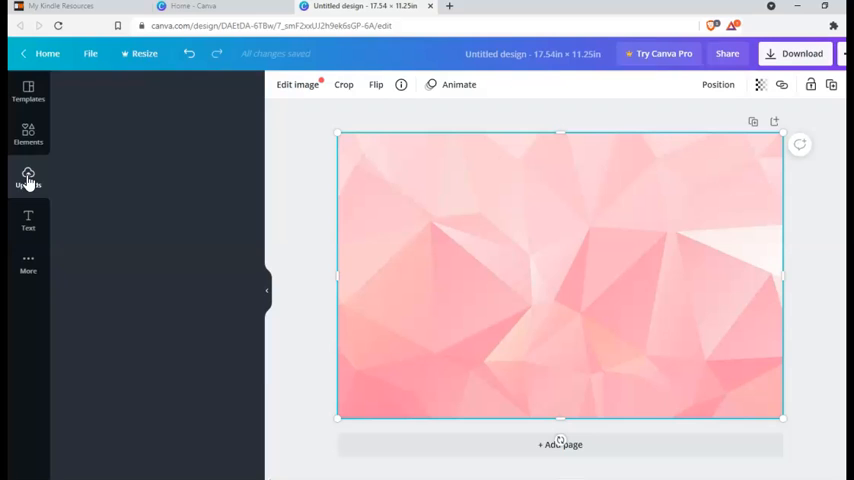
click(28, 178)
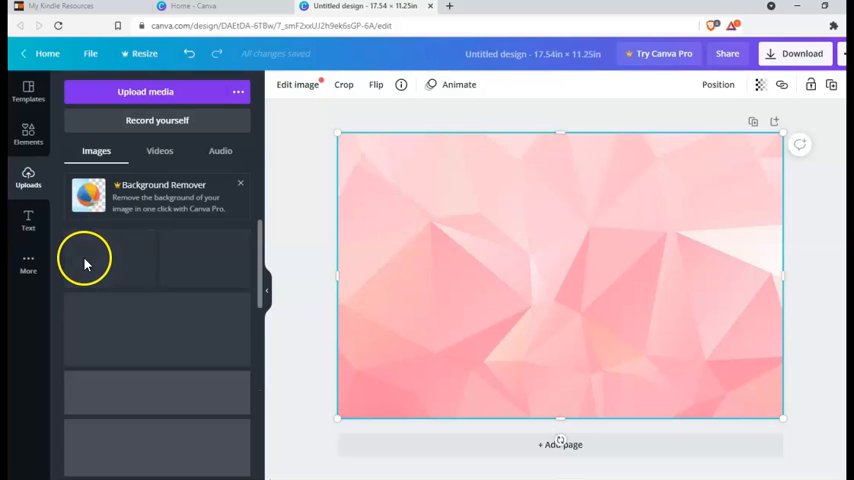
mouse_move(100, 210)
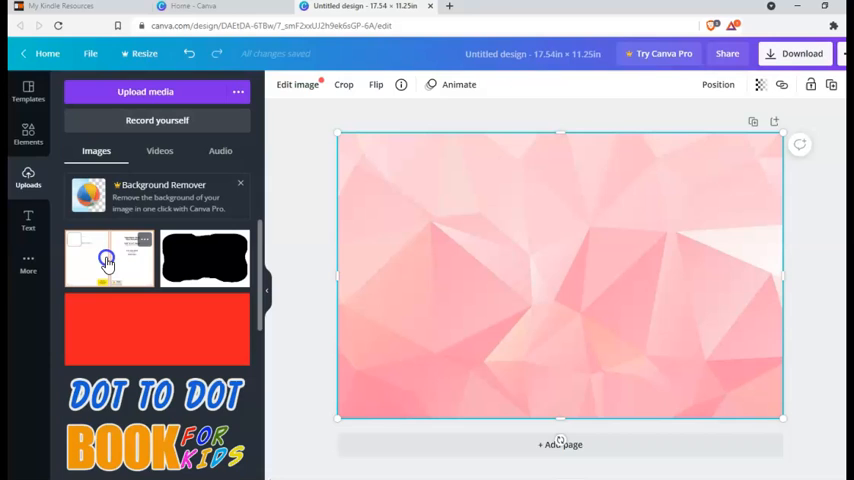
click(108, 260)
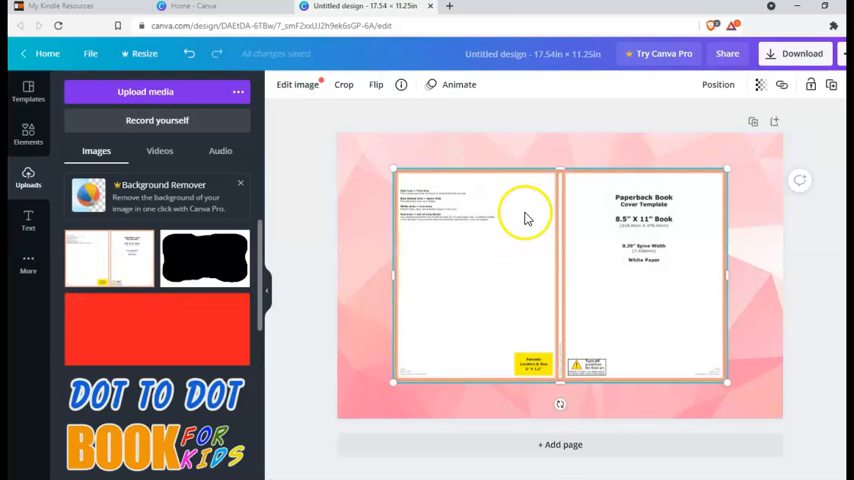
click(512, 210)
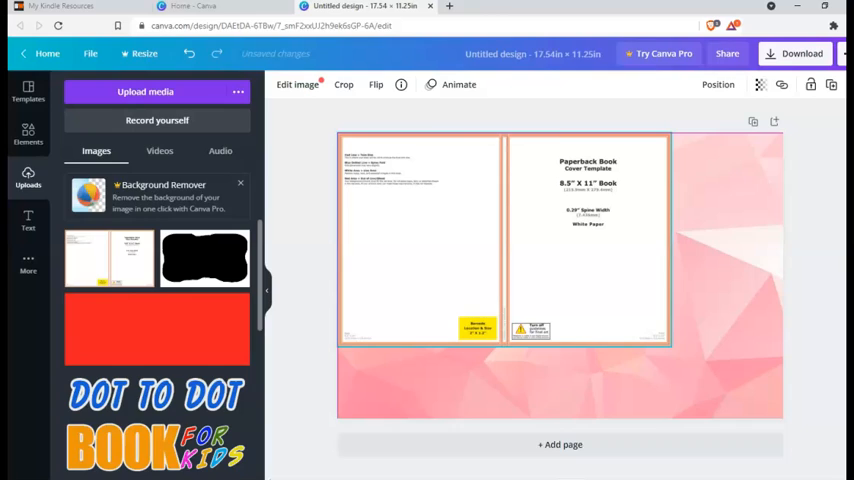
click(28, 220)
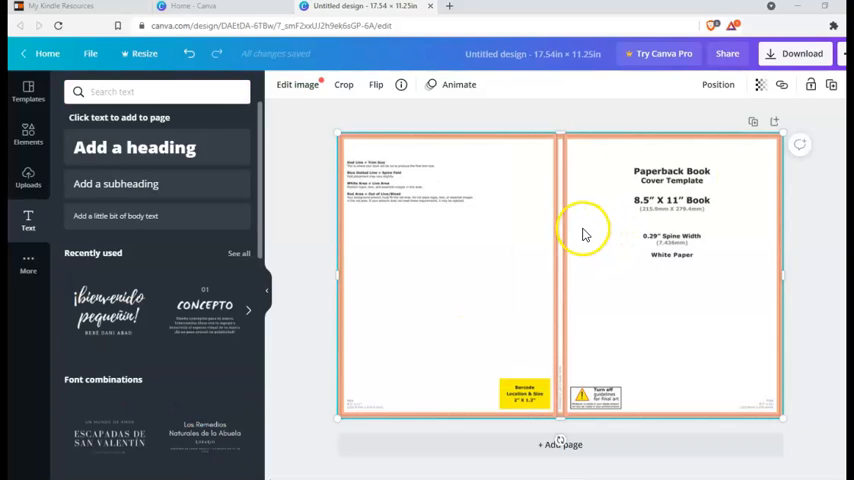
mouse_move(632, 216)
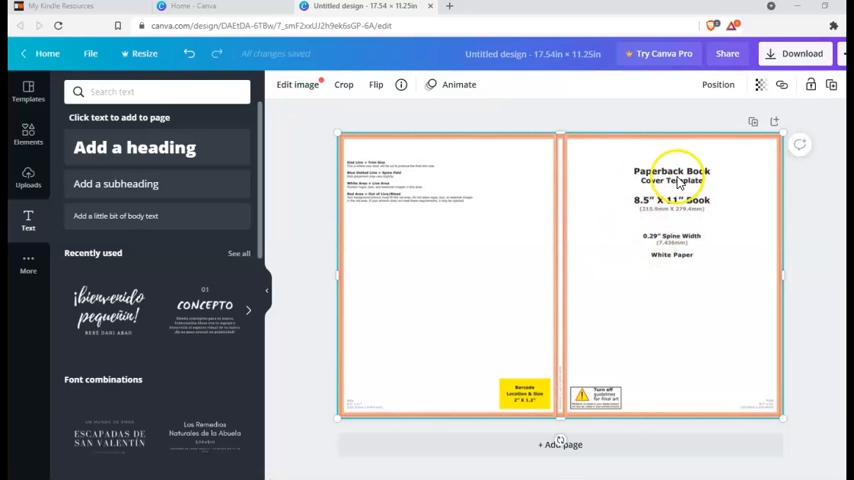
mouse_move(670, 232)
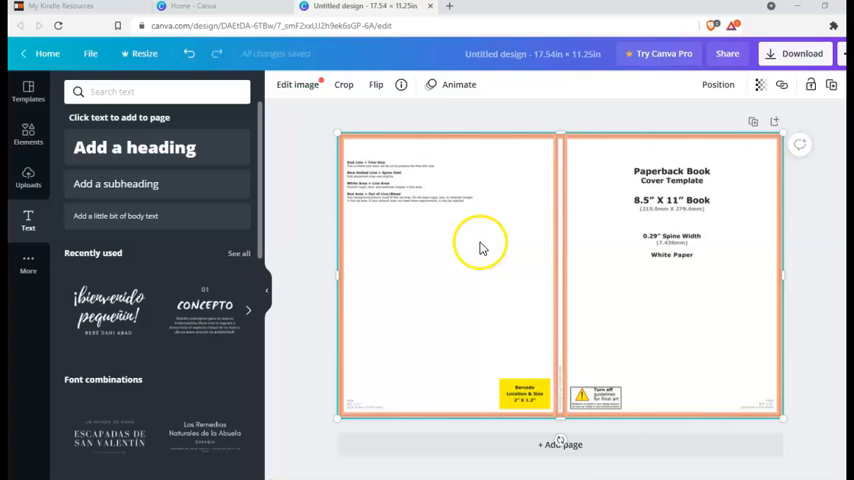
mouse_move(720, 295)
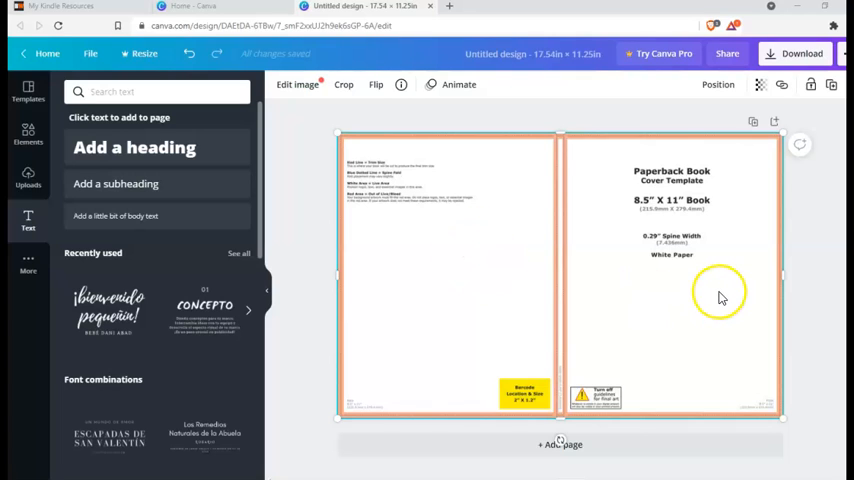
mouse_move(647, 247)
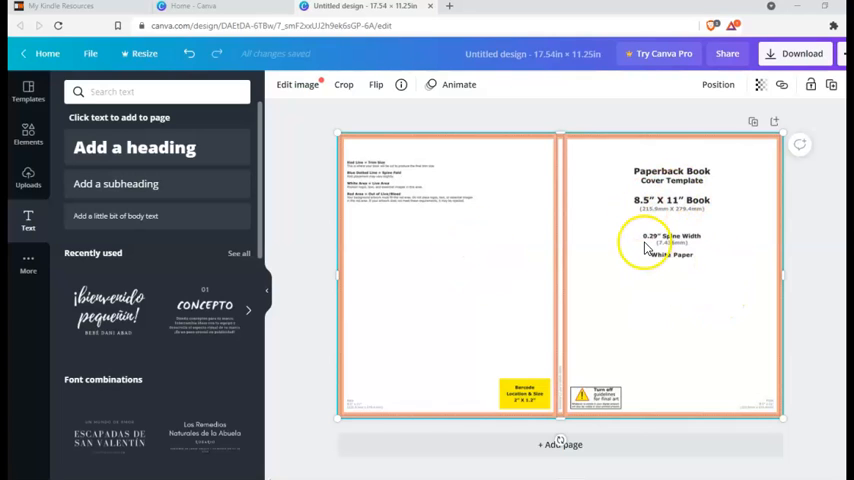
mouse_move(322, 250)
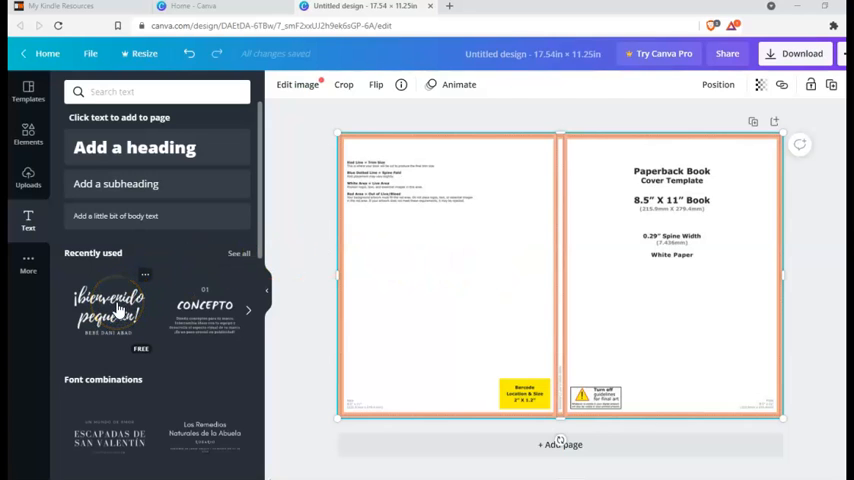
mouse_move(253, 210)
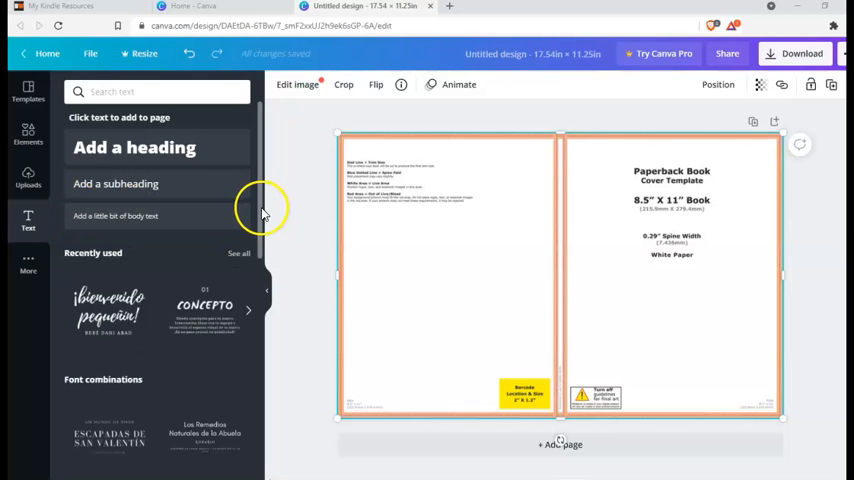
Step: Review the 'My Recipes Book' title and 'FOR MOM' subtitle on the front cover and deselect the text
scroll(down, 3)
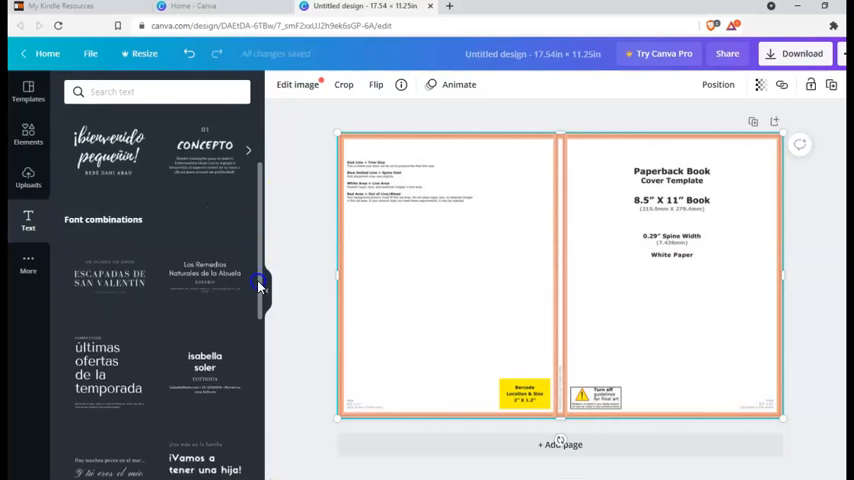
scroll(up, 3)
text(My Recipes Book)
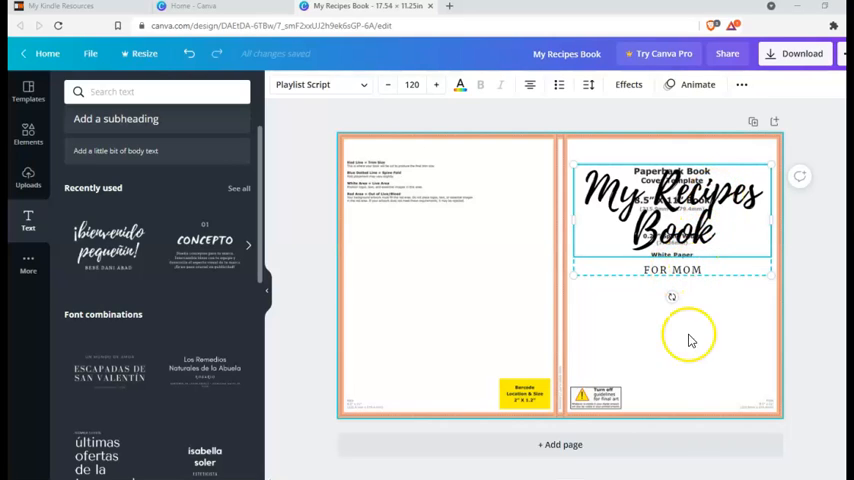
mouse_move(628, 335)
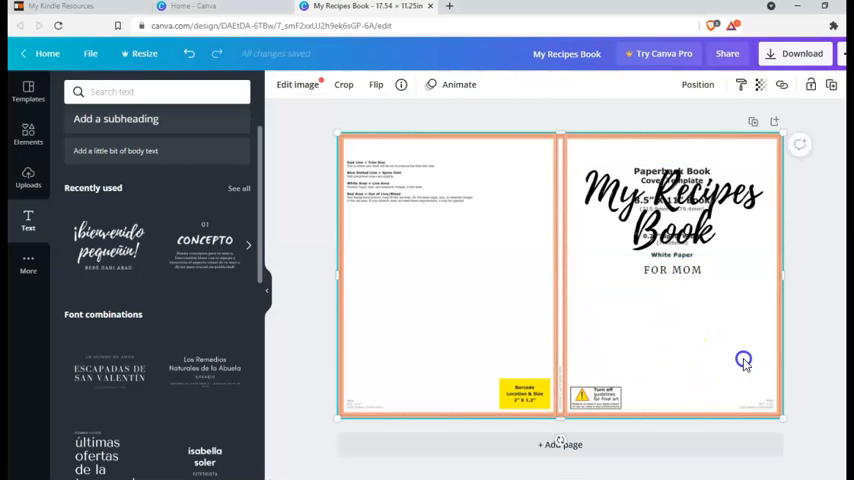
click(377, 173)
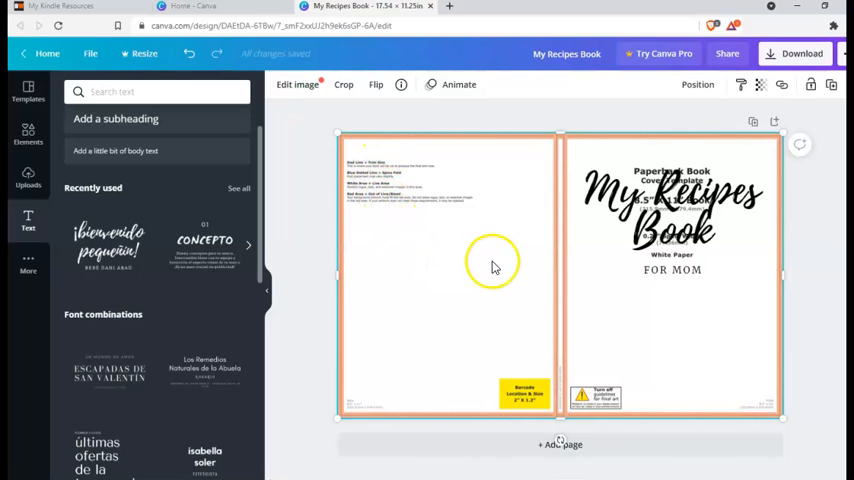
mouse_move(518, 363)
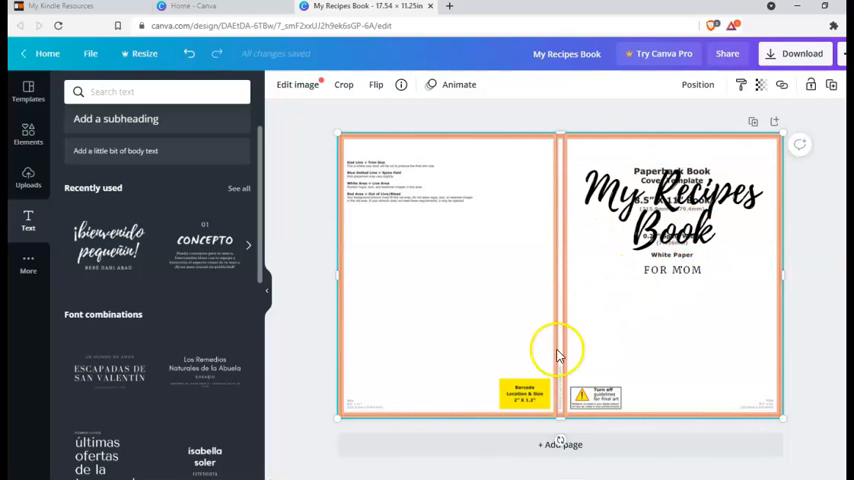
mouse_move(488, 360)
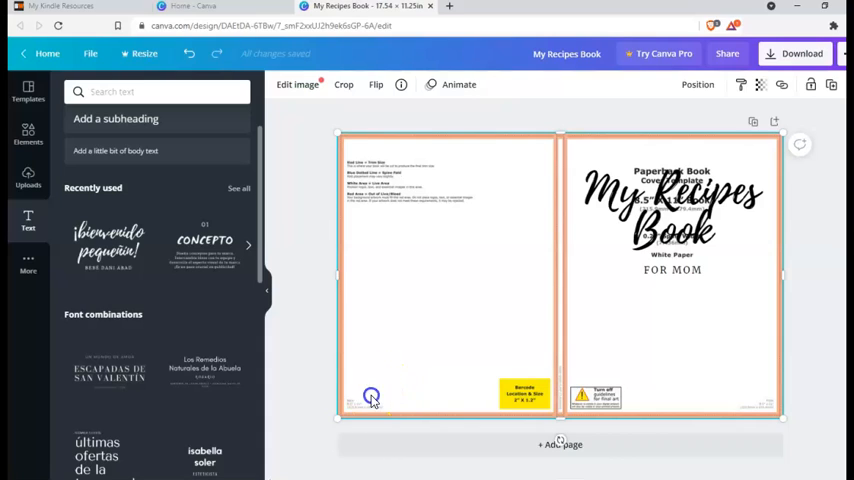
mouse_move(371, 400)
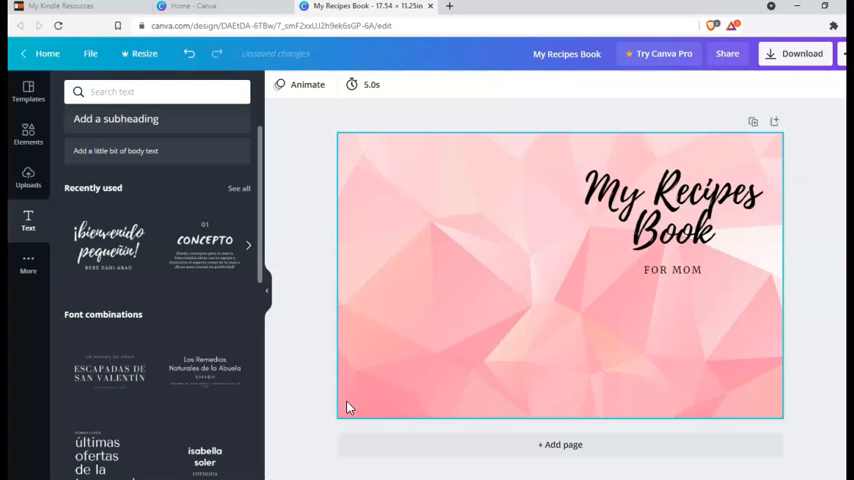
Step: Deselect the new pink background behind the title and bring up the Download options
click(672, 217)
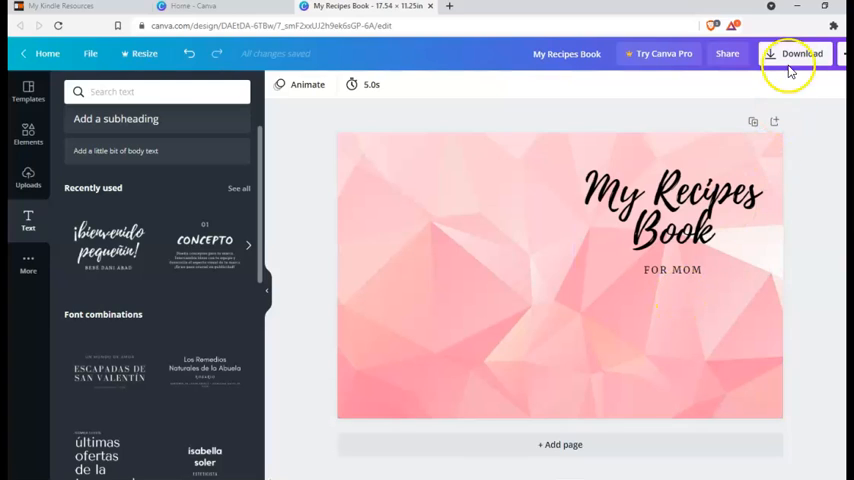
click(801, 53)
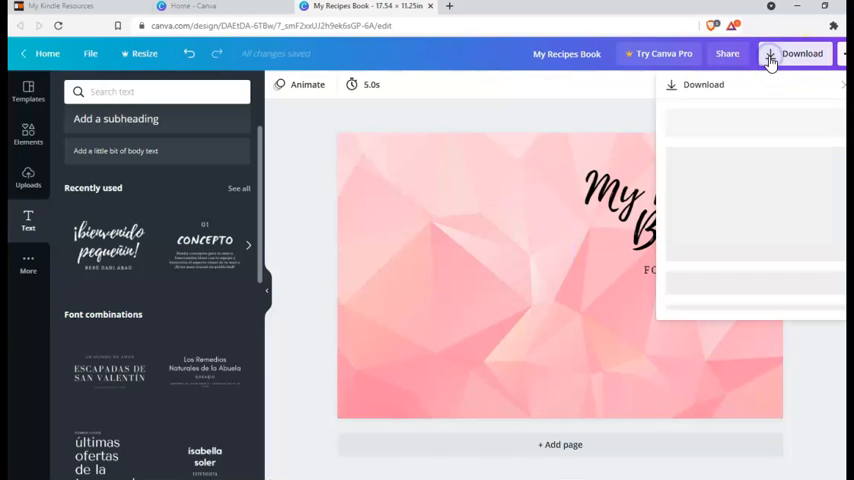
Step: Download the cover with PDF Print as the file type
click(801, 53)
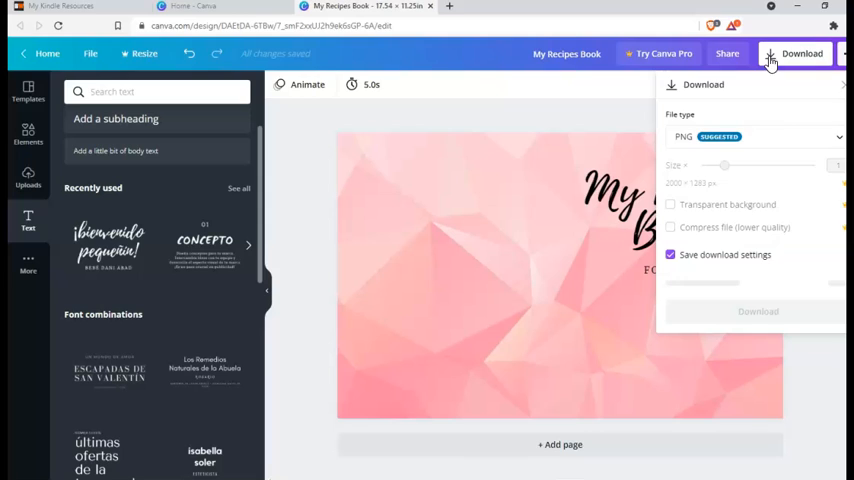
click(838, 137)
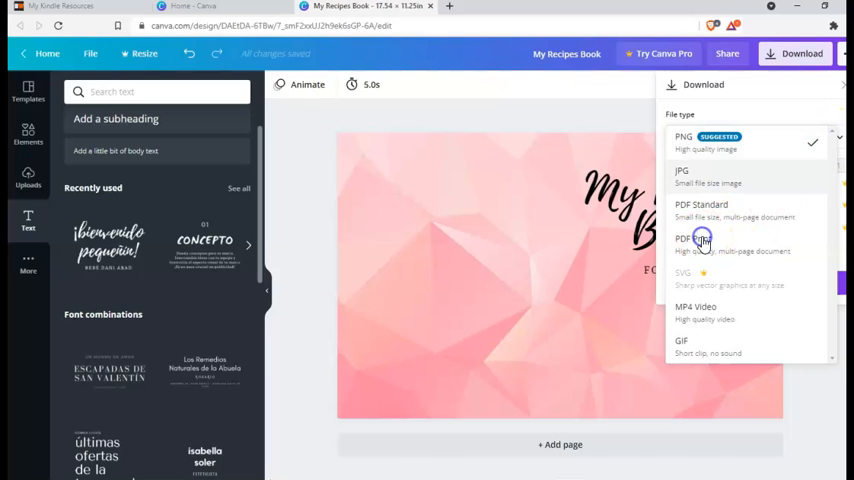
click(683, 239)
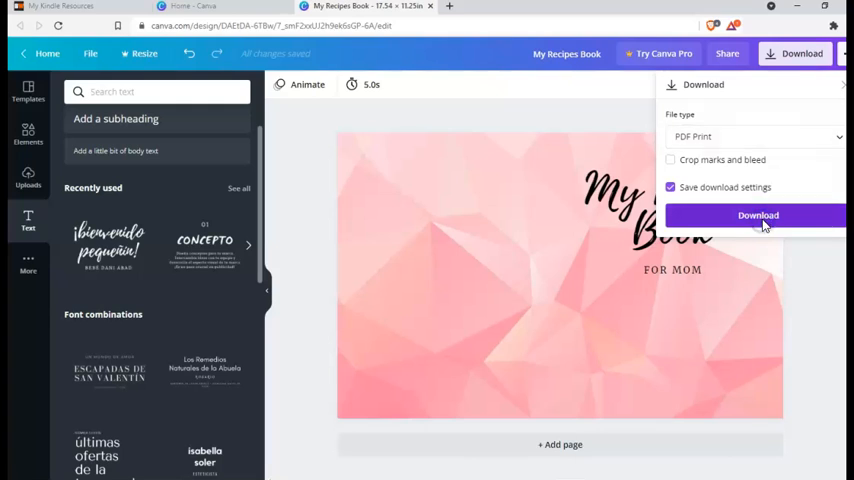
click(757, 215)
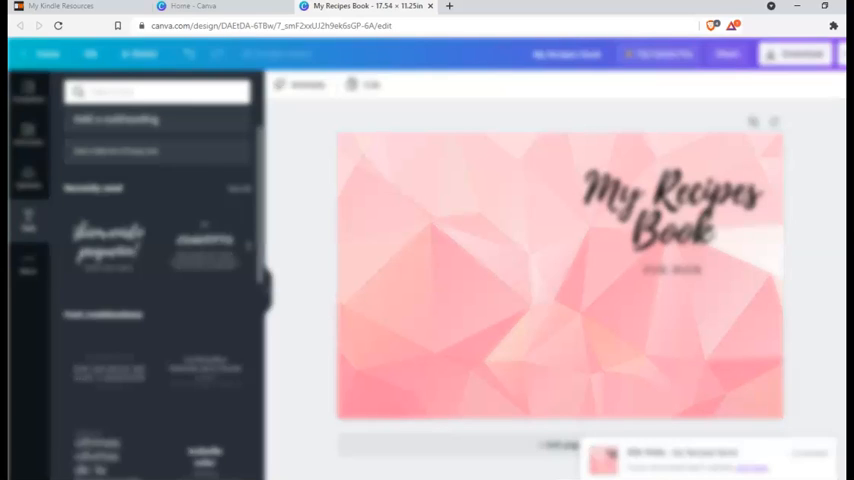
click(796, 54)
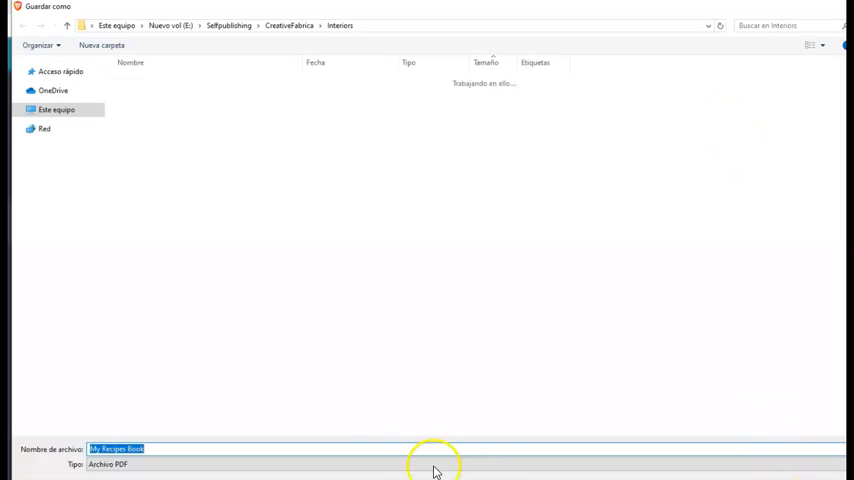
Step: Navigate to the myrecipebook folder under D:\Info Products-SelfPublishing\Publicados
click(57, 109)
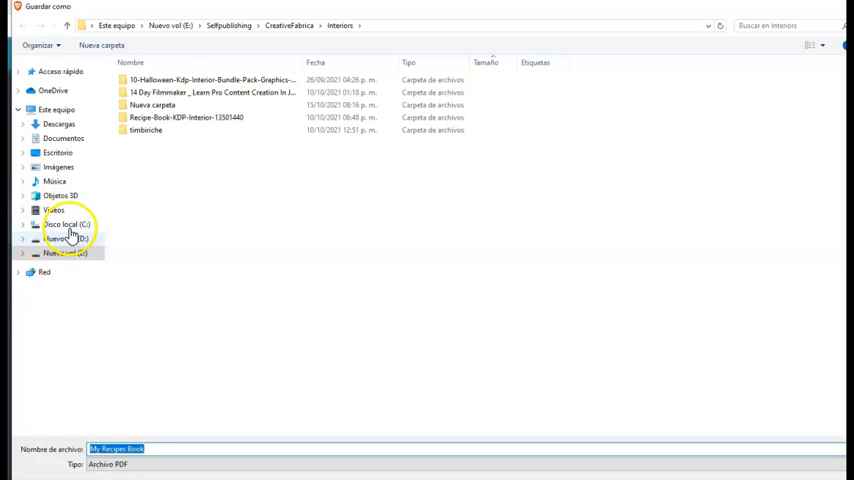
click(64, 224)
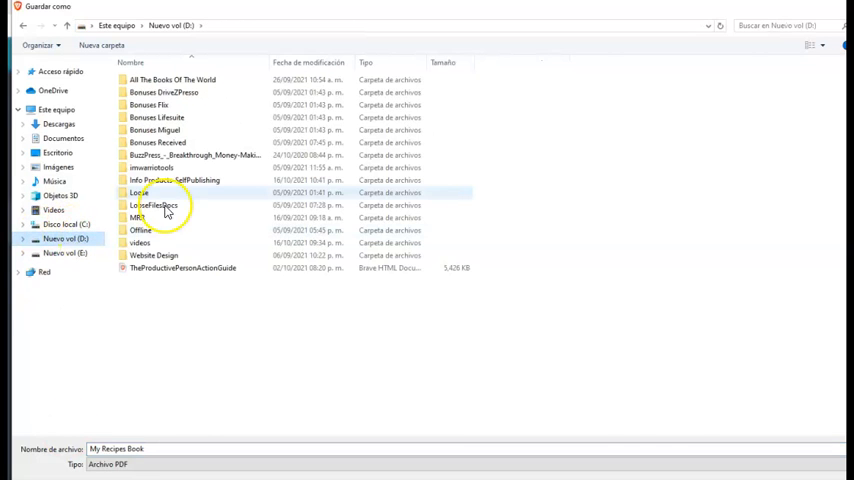
click(200, 180)
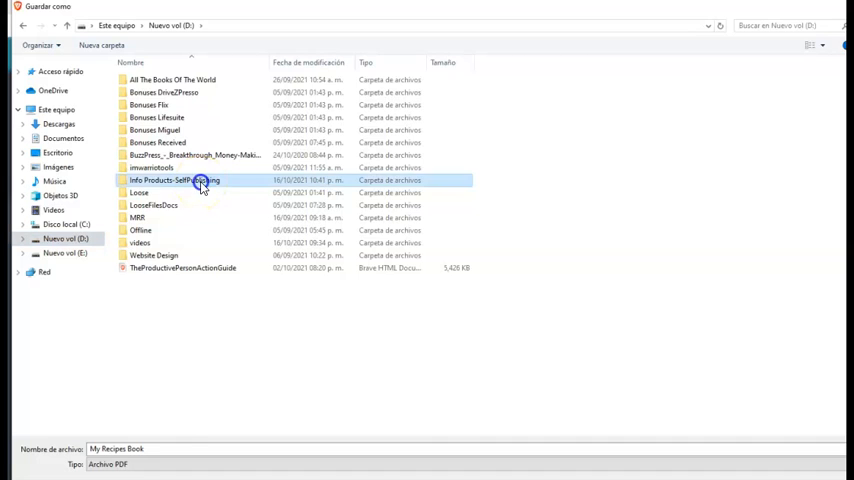
double_click(174, 180)
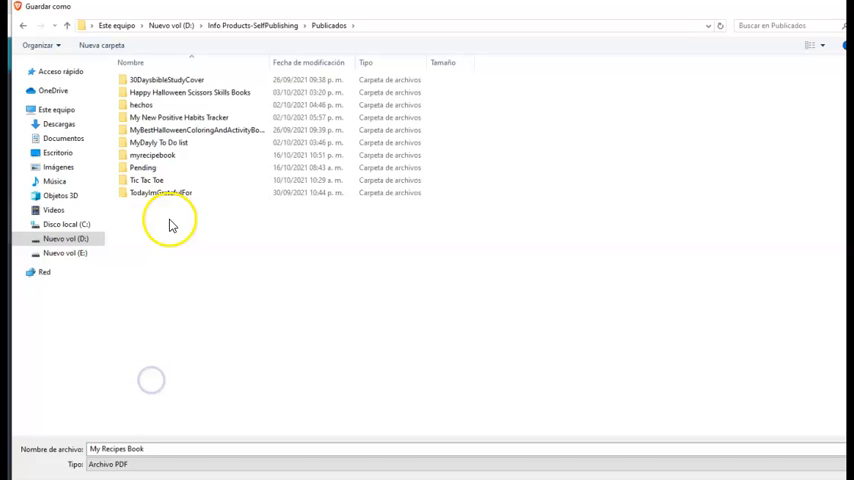
double_click(153, 155)
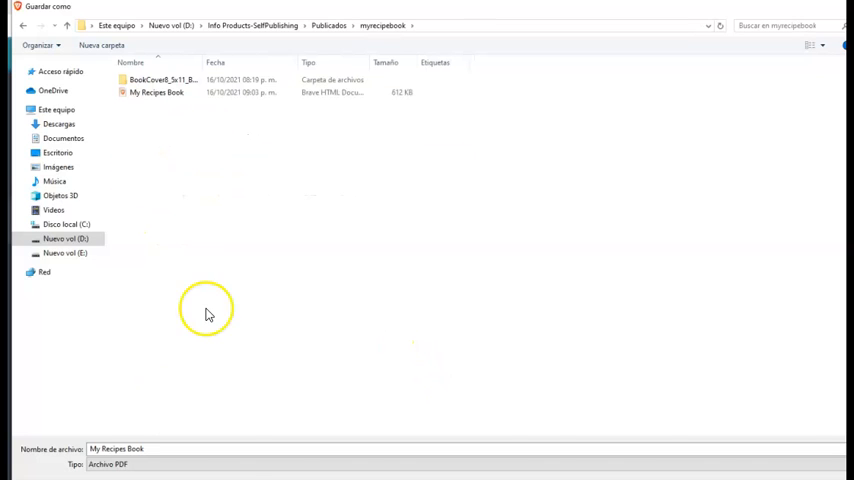
mouse_move(207, 310)
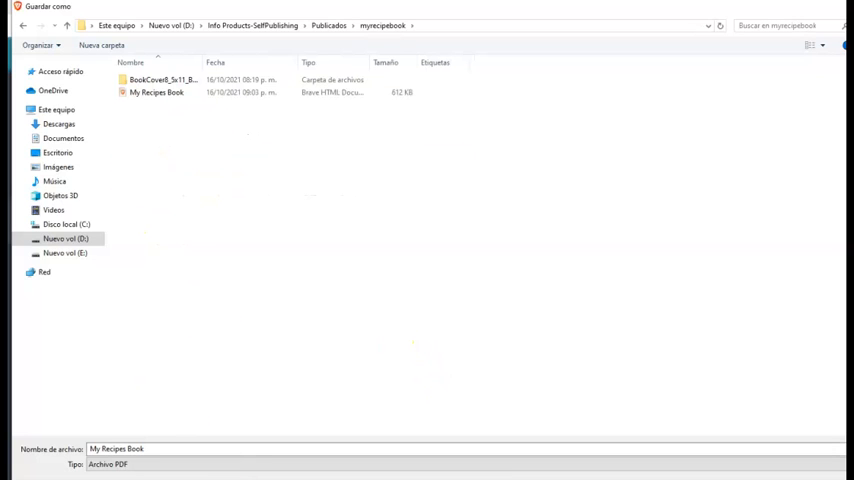
Step: Change the file name to 'My Recipes BookCover'
triple_click(116, 448)
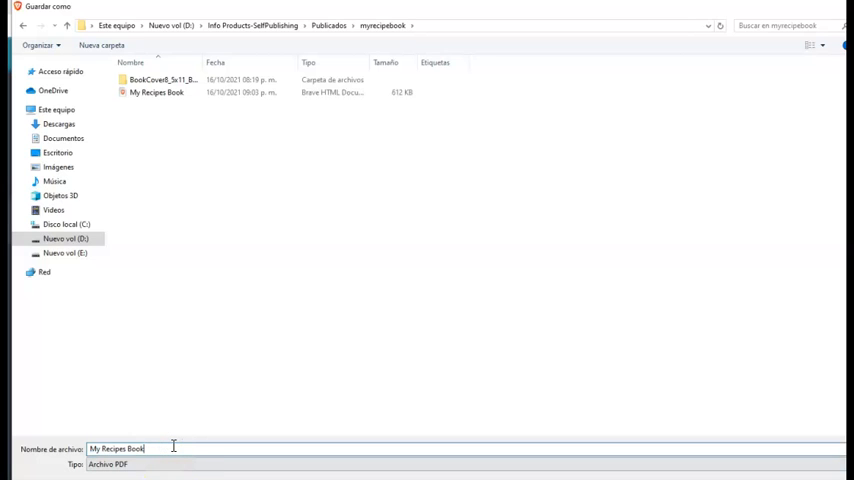
text(C)
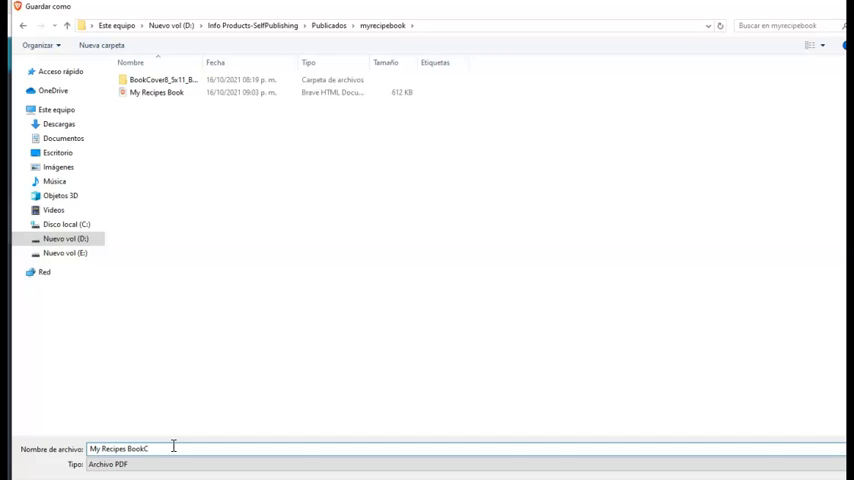
text(over)
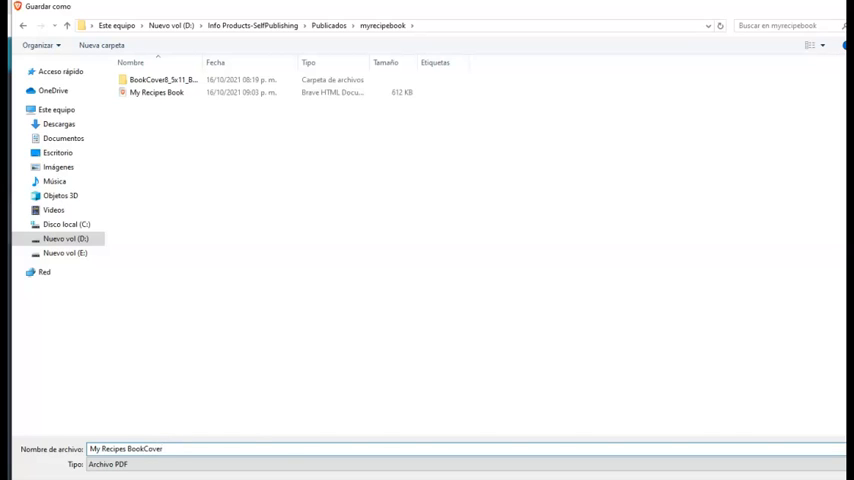